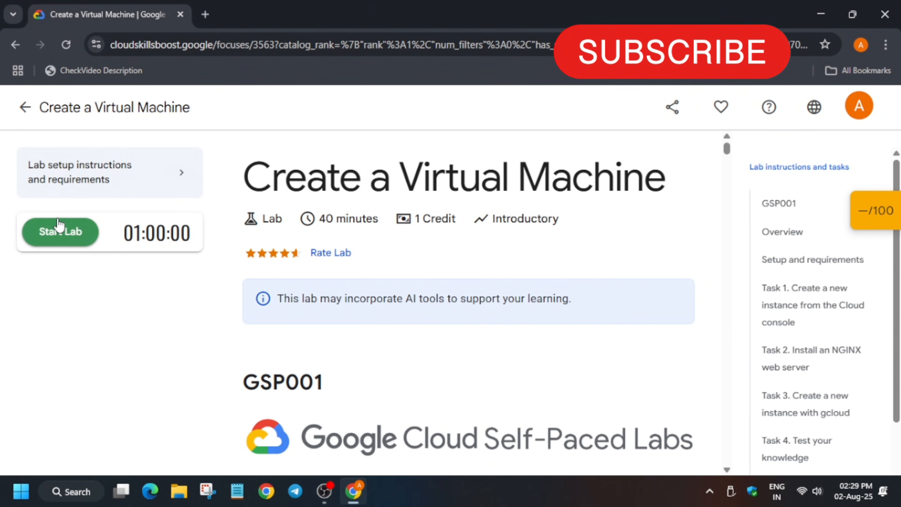
Step: Launch the Create a Virtual Machine lab with 1 credit
click(60, 232)
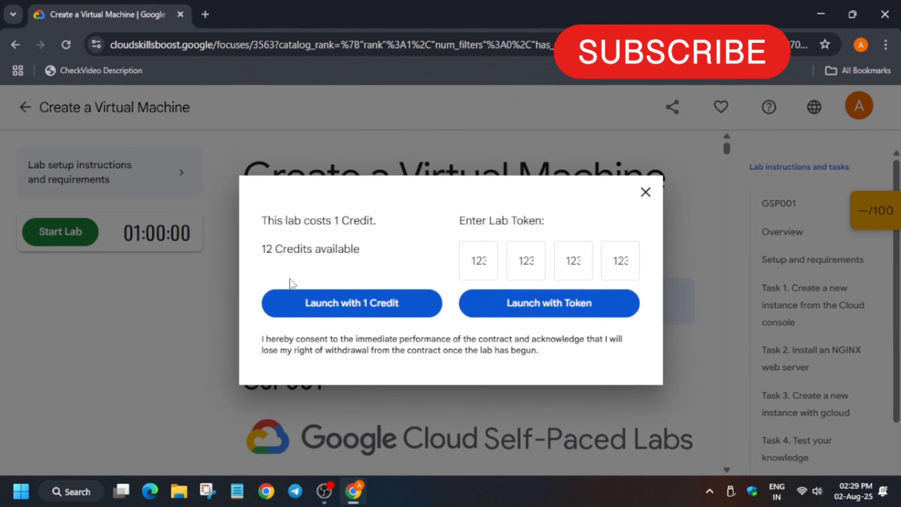
click(352, 303)
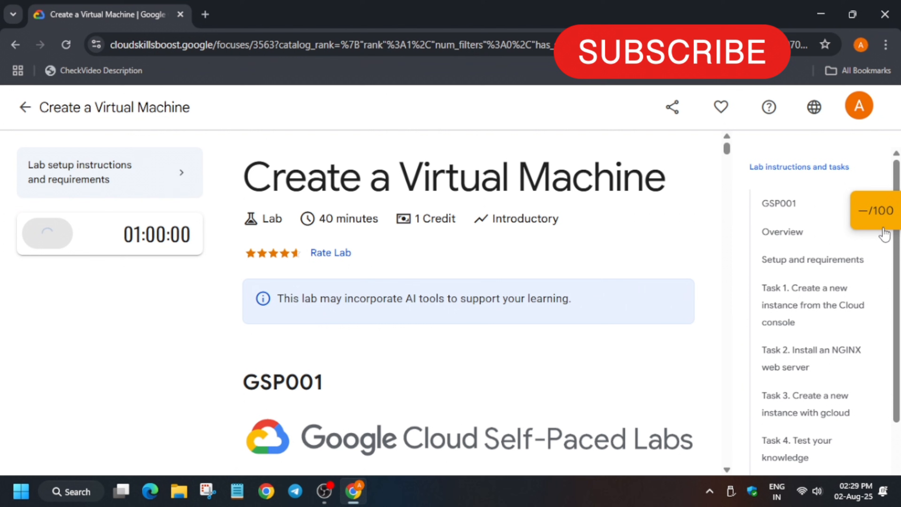
click(50, 236)
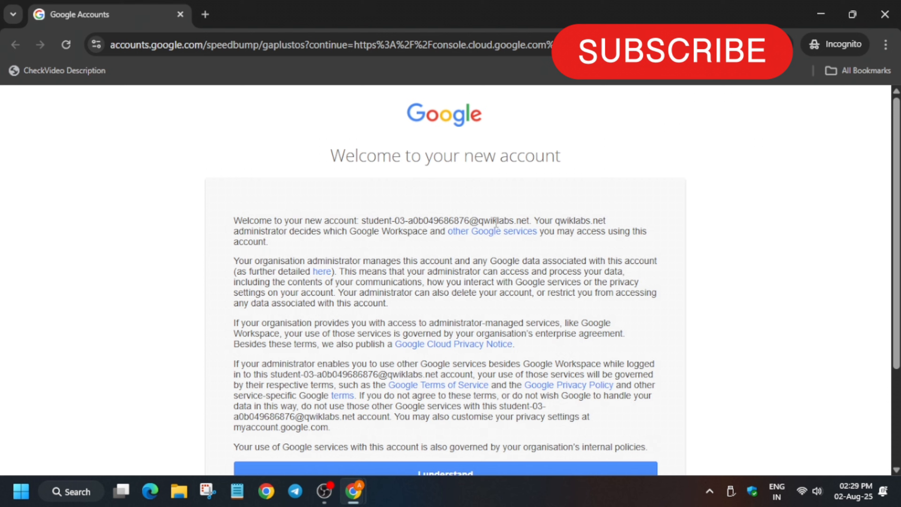
Step: Accept the new lab account's terms with I understand
scroll(down, 3)
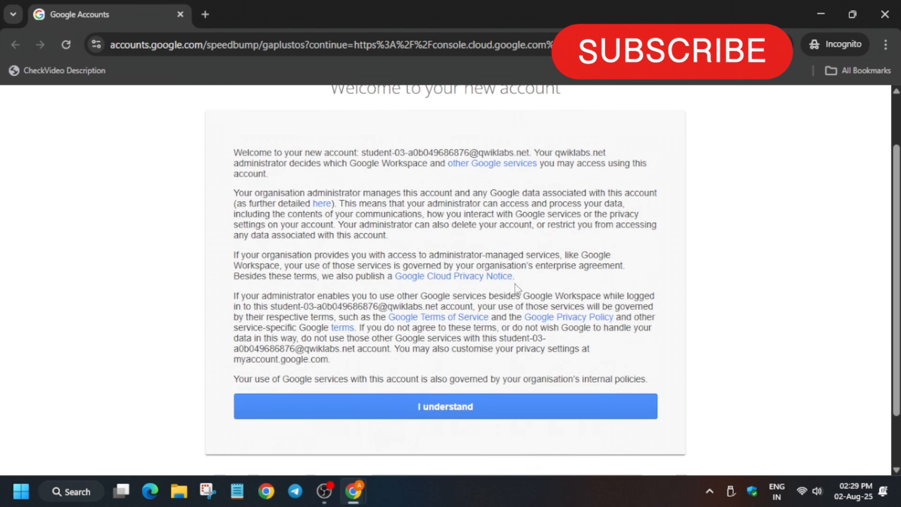
click(444, 406)
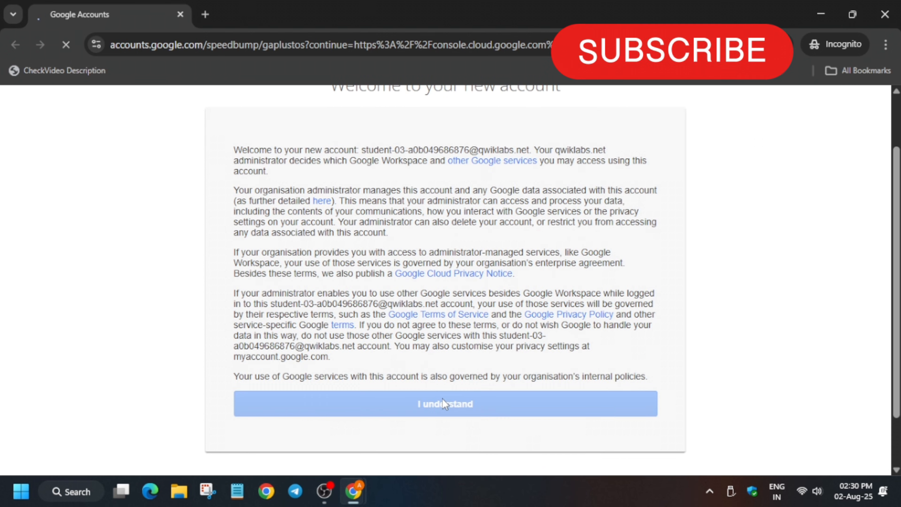
click(445, 404)
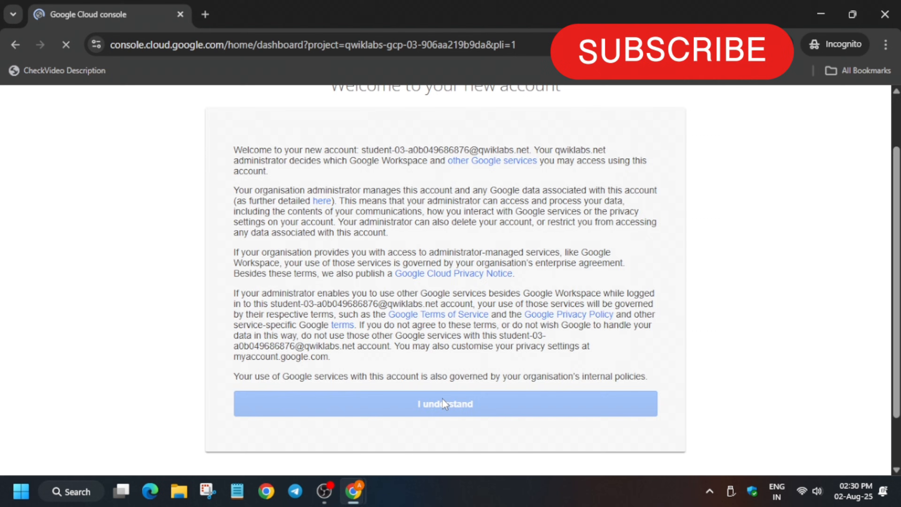
click(444, 404)
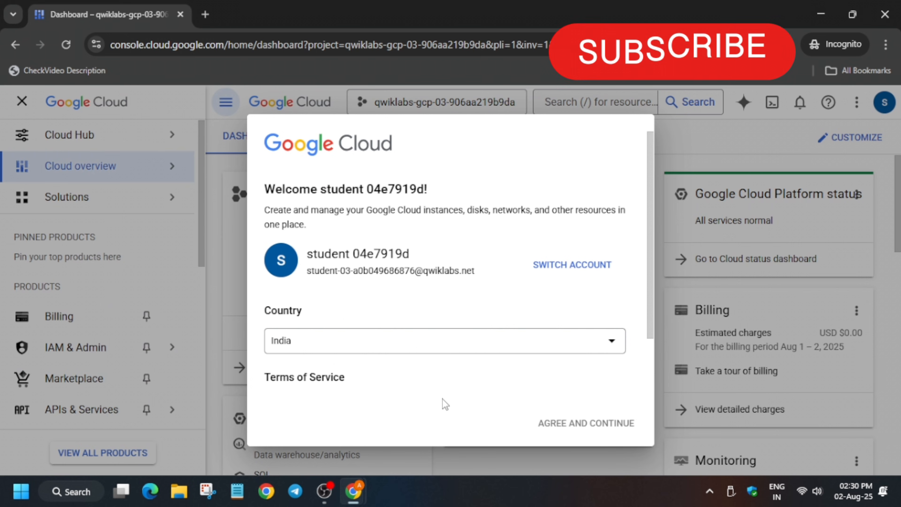
Step: Agree to the console terms and go to Compute Engine via search
click(270, 344)
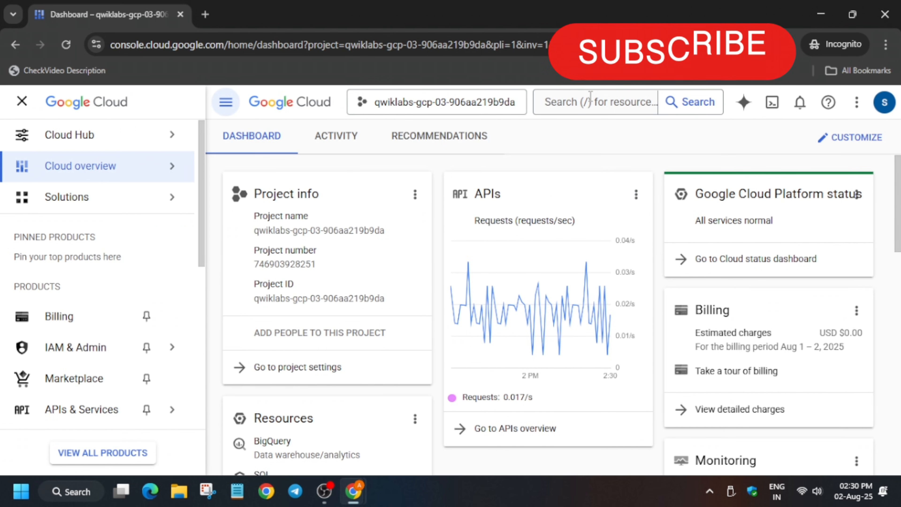
click(595, 102)
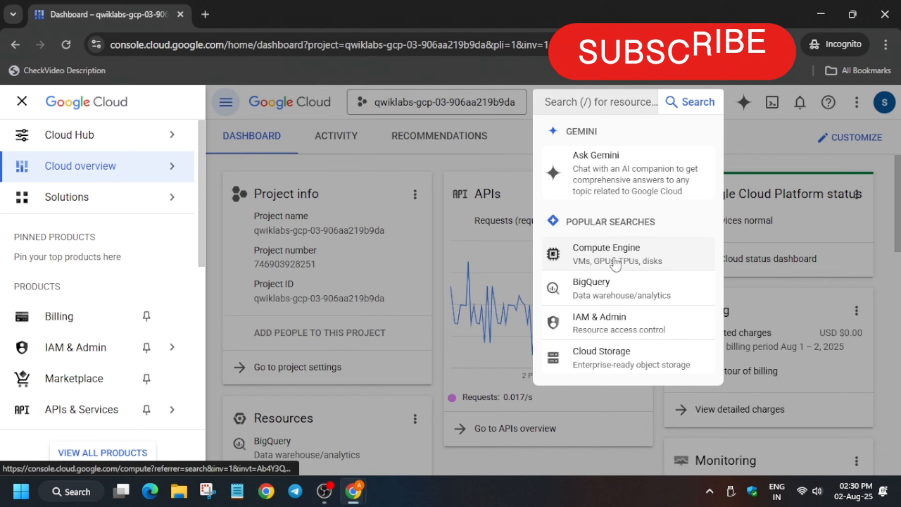
click(606, 254)
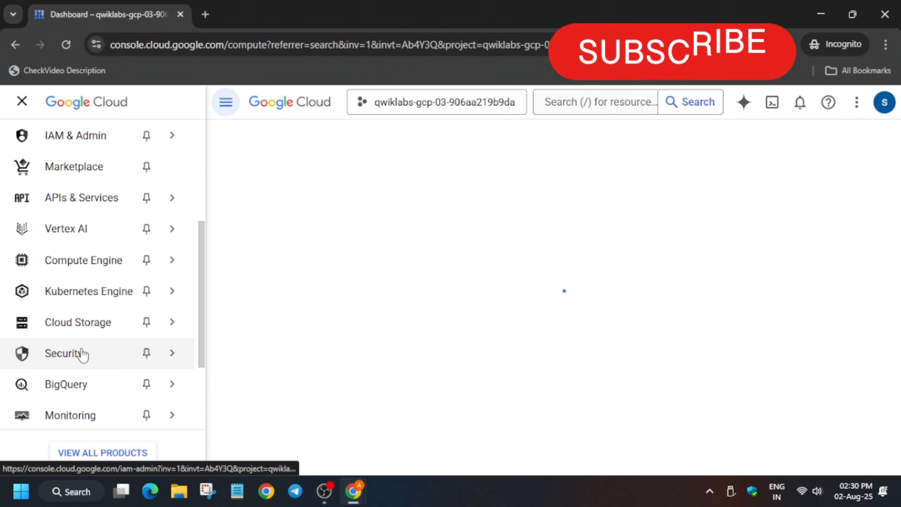
click(63, 353)
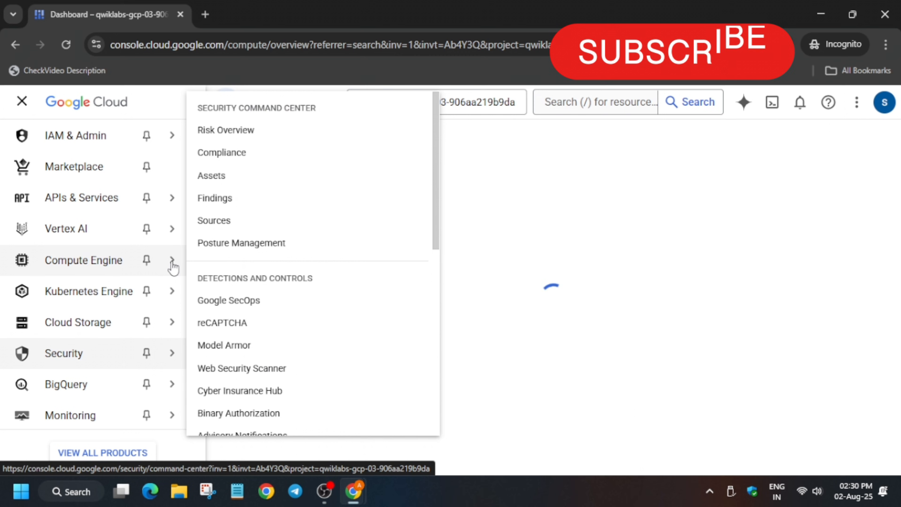
click(84, 260)
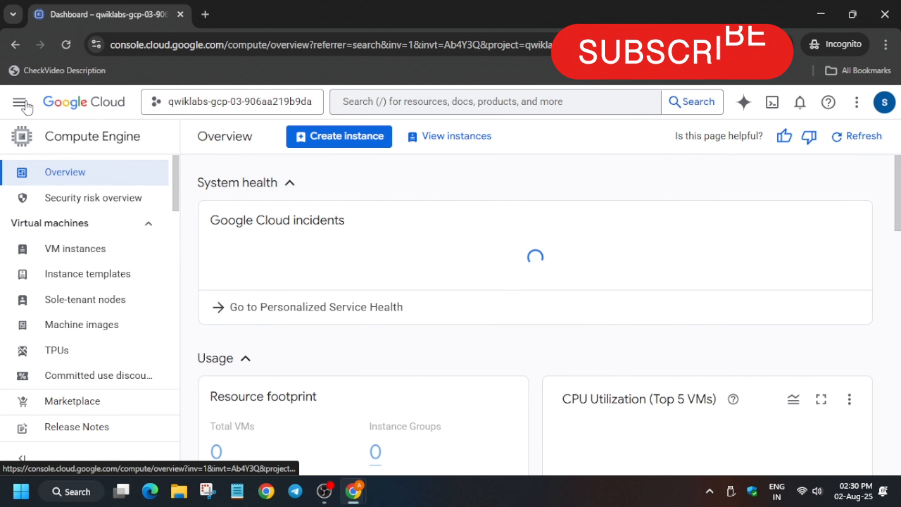
Step: Navigate to Compute Engine's VM instances list for the lab project
click(20, 104)
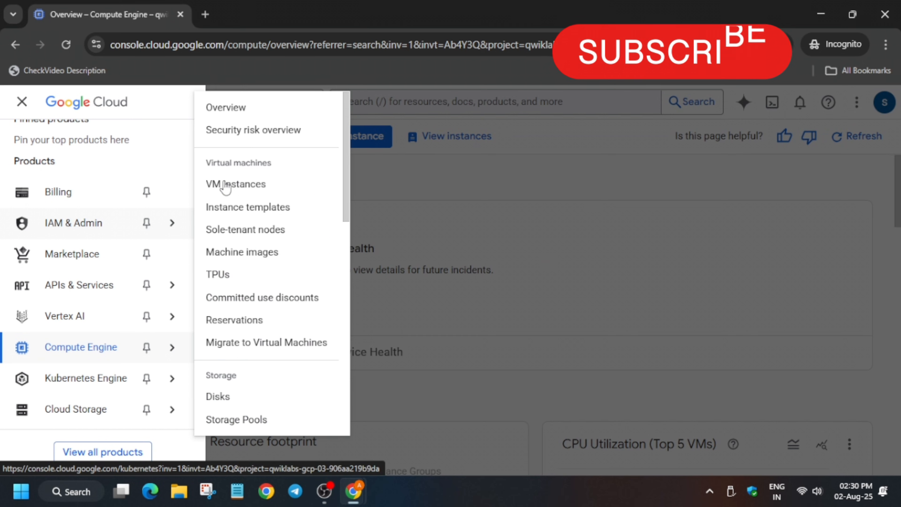
mouse_move(522, 188)
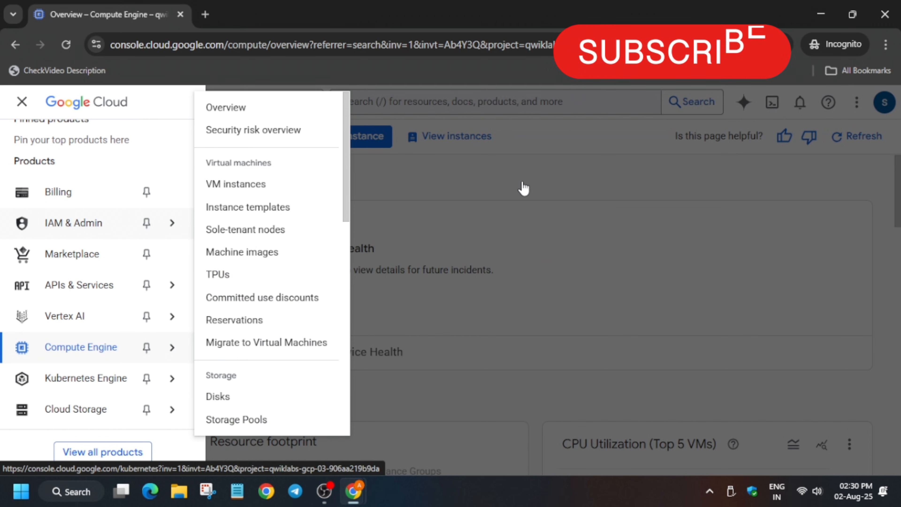
click(236, 184)
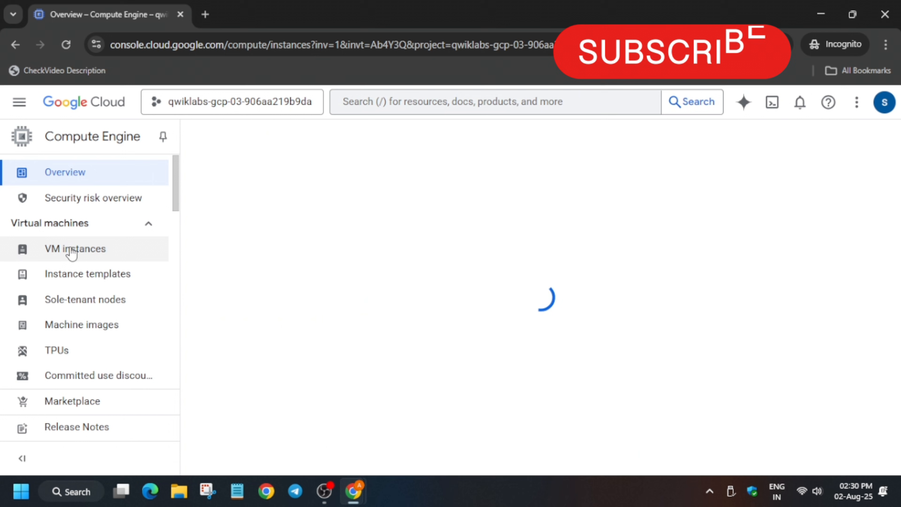
click(75, 249)
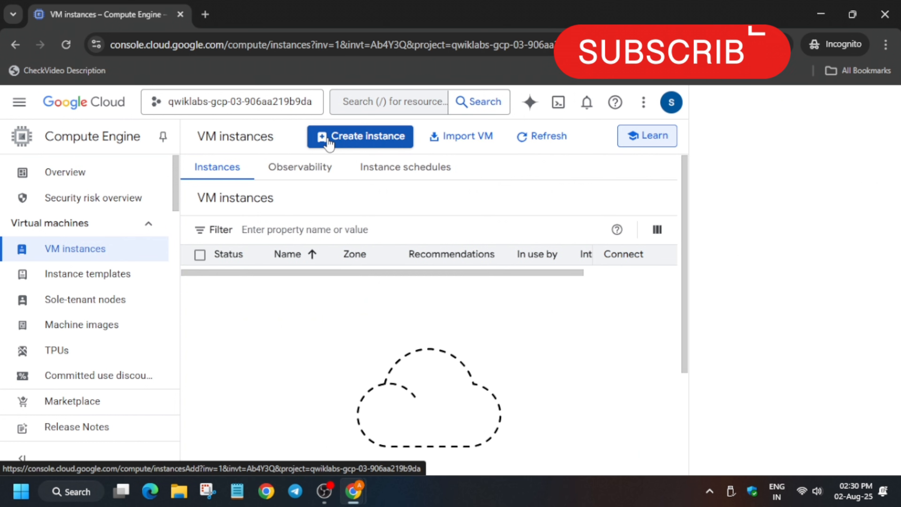
Step: Start a new VM instance form and dismiss the creation tip
click(360, 137)
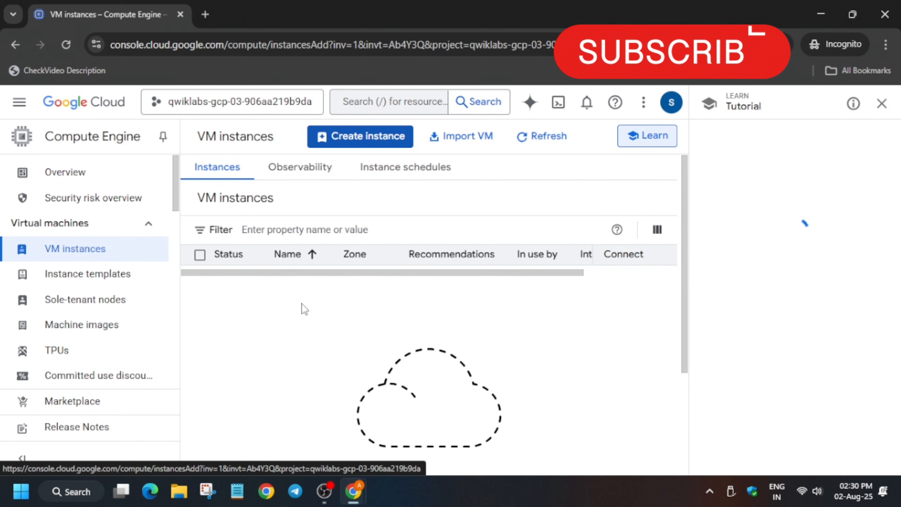
click(647, 136)
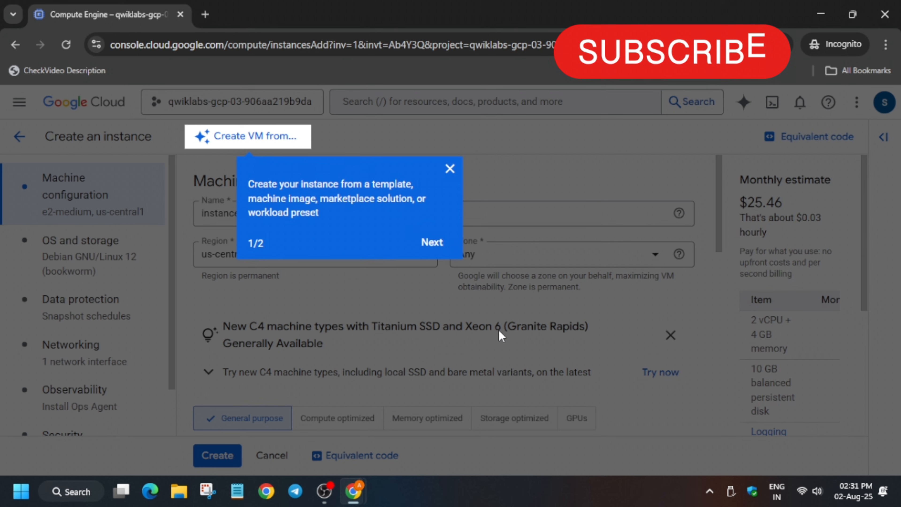
click(450, 168)
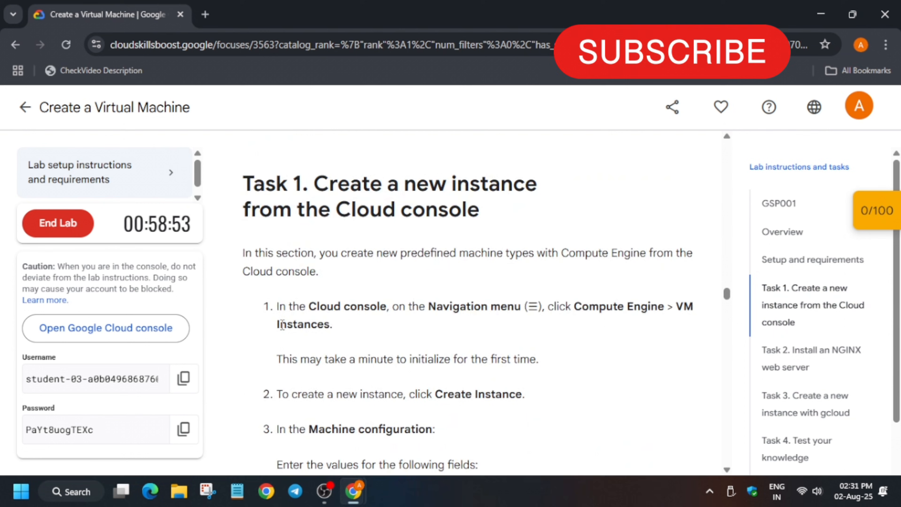
Step: Locate Task 1's machine configuration table and select the name gcelab
scroll(down, 3)
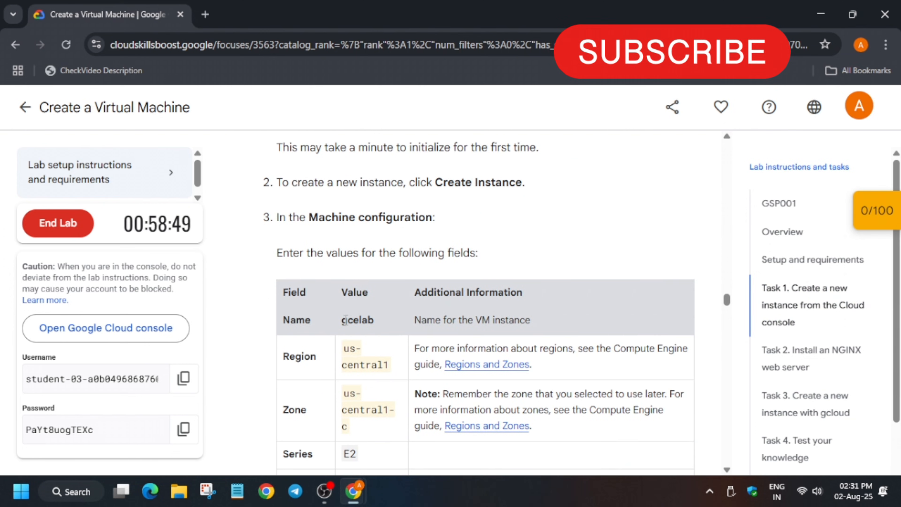
double_click(357, 320)
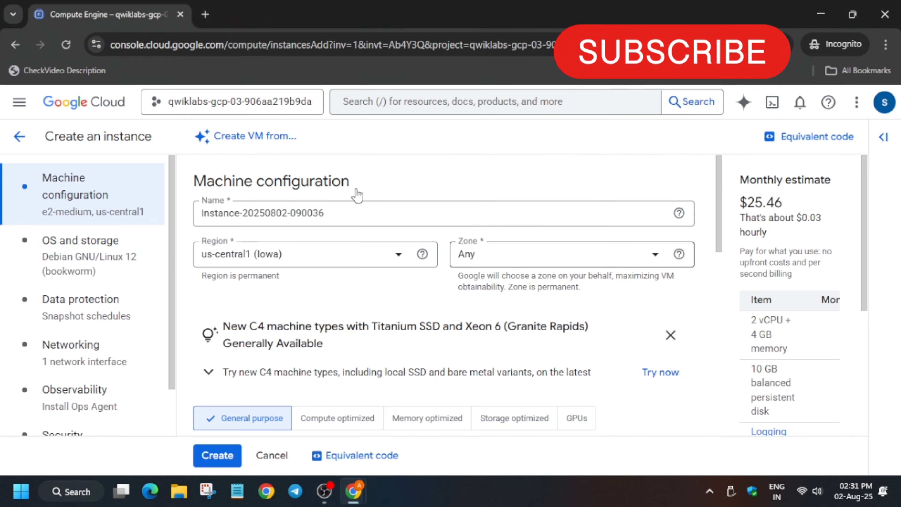
Step: Name the instance gcelab in us-central1, zone us-central1-c, machine type e2-medium
text(gcelab)
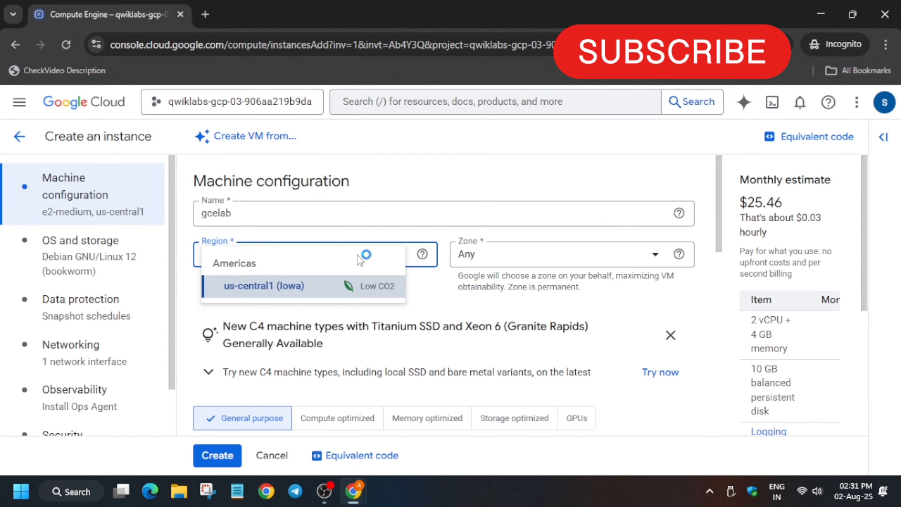
mouse_move(362, 291)
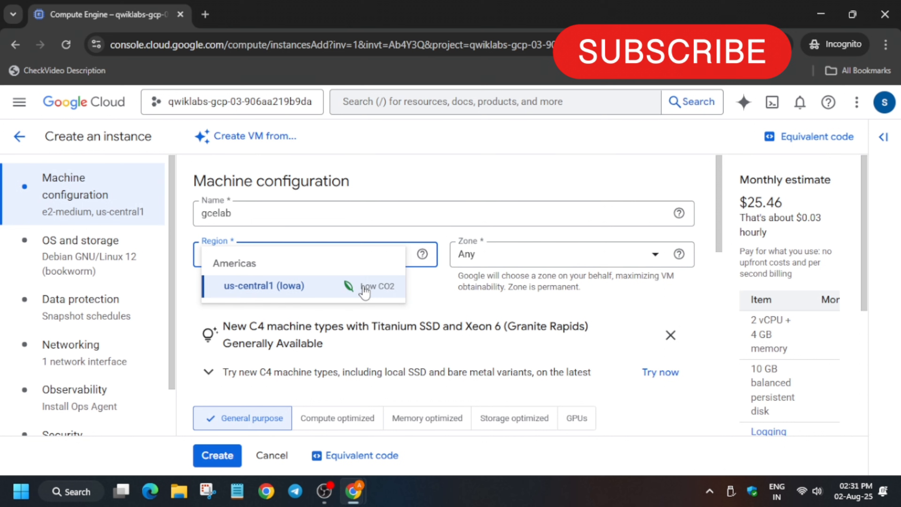
click(264, 285)
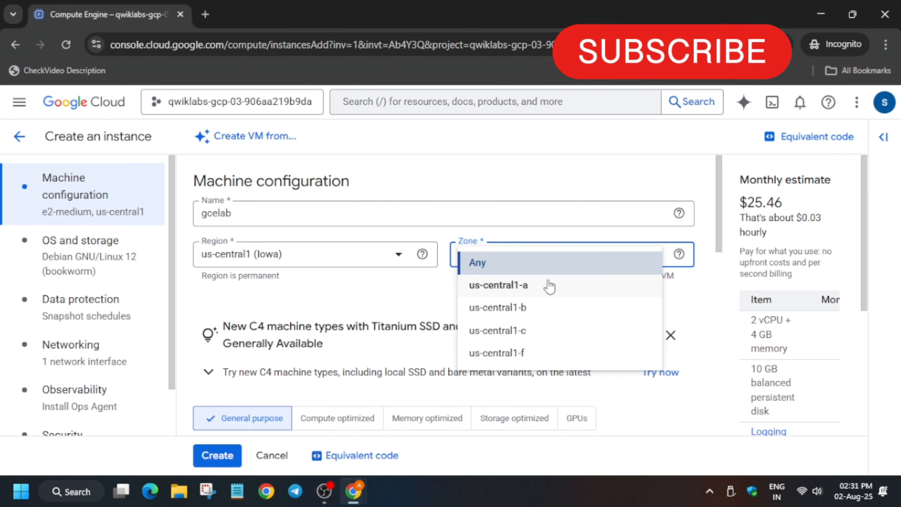
click(101, 14)
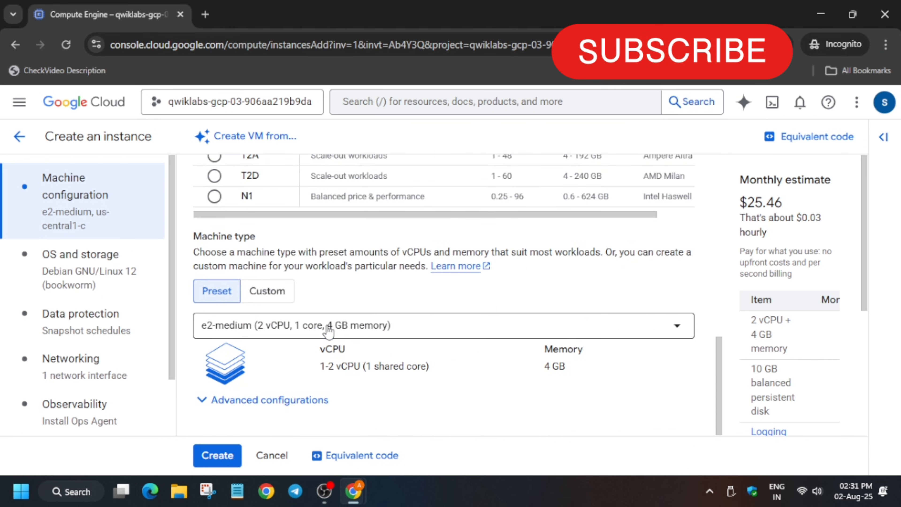
click(442, 325)
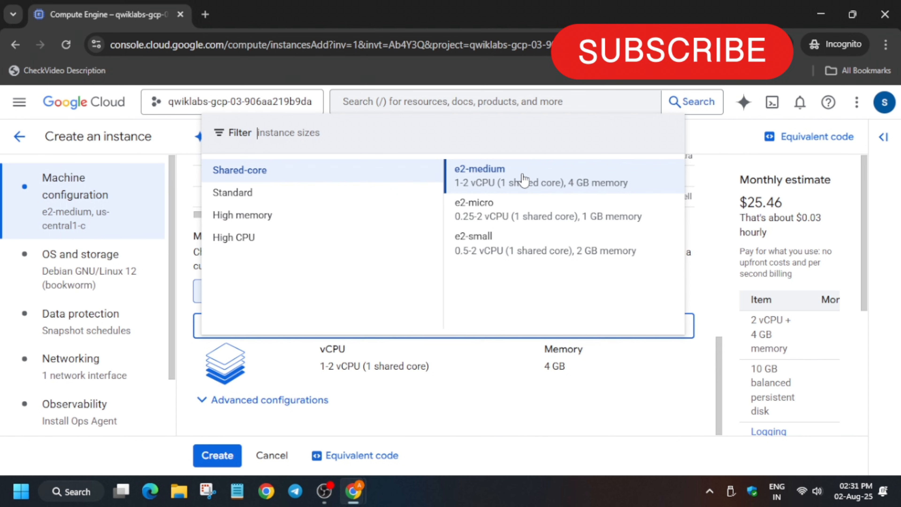
click(242, 215)
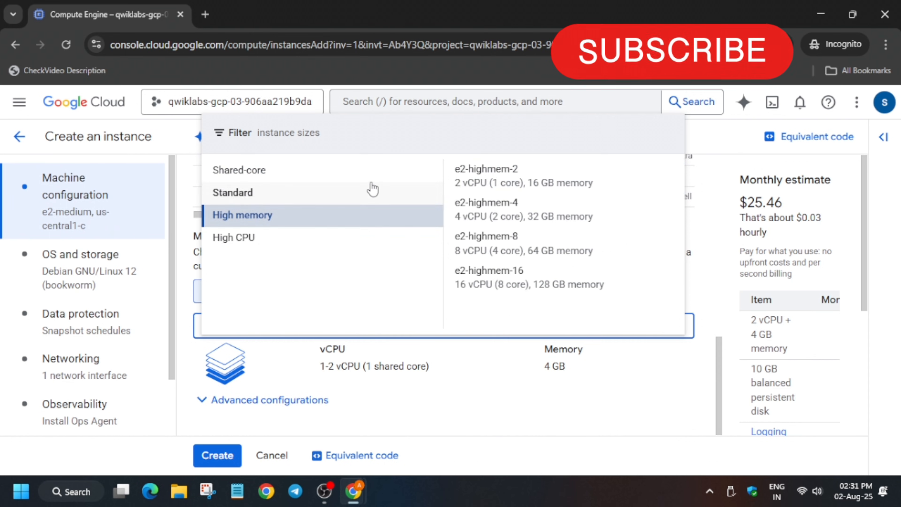
click(104, 14)
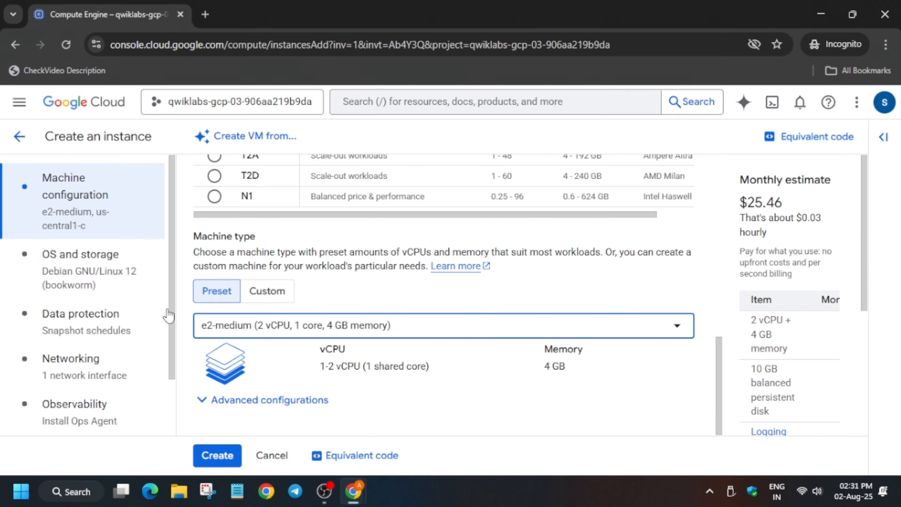
Step: Set the boot disk to Debian GNU/Linux 11 (bullseye), 10 GB
click(78, 255)
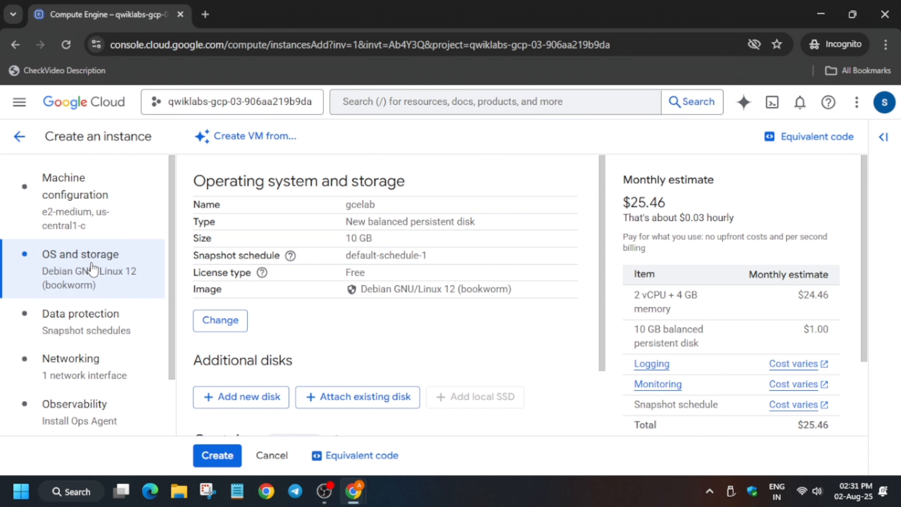
mouse_move(290, 317)
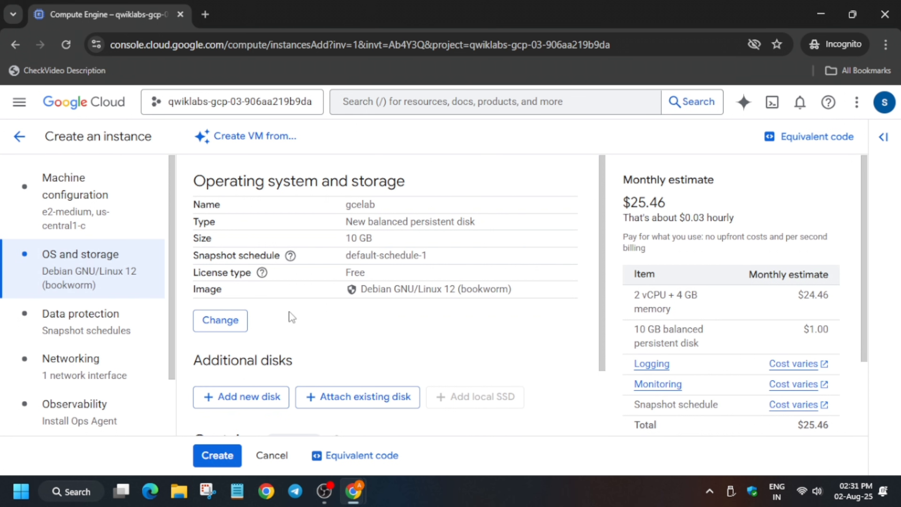
mouse_move(303, 324)
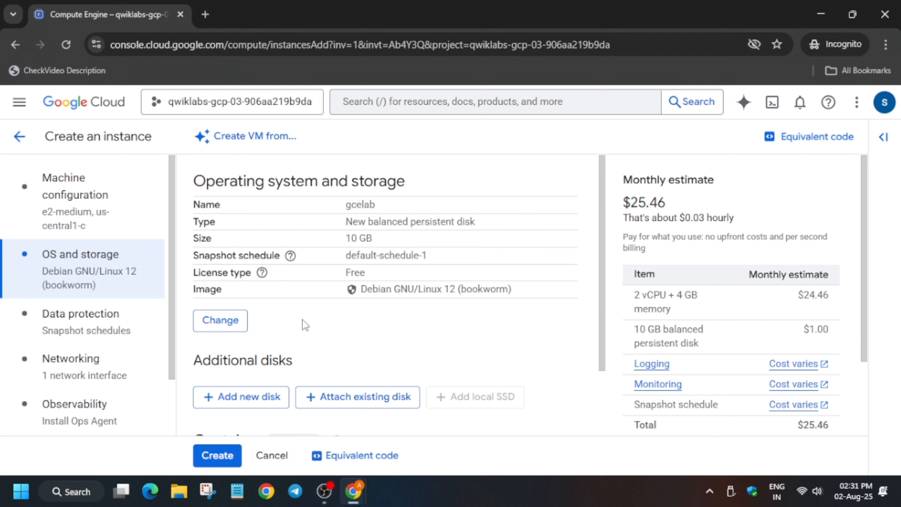
click(221, 321)
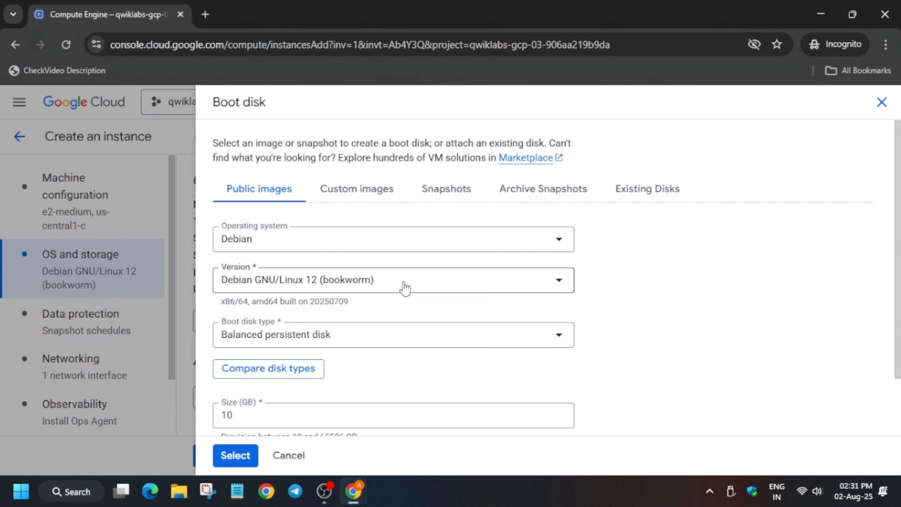
click(406, 287)
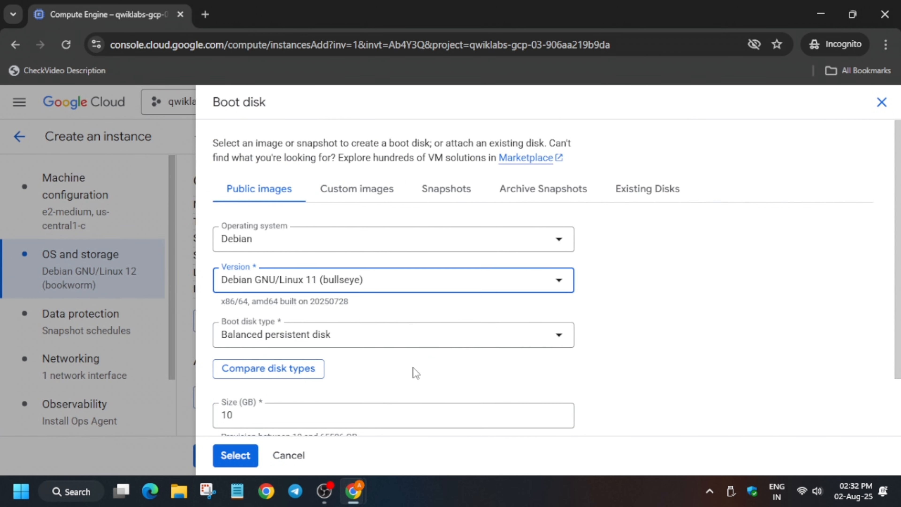
mouse_move(234, 415)
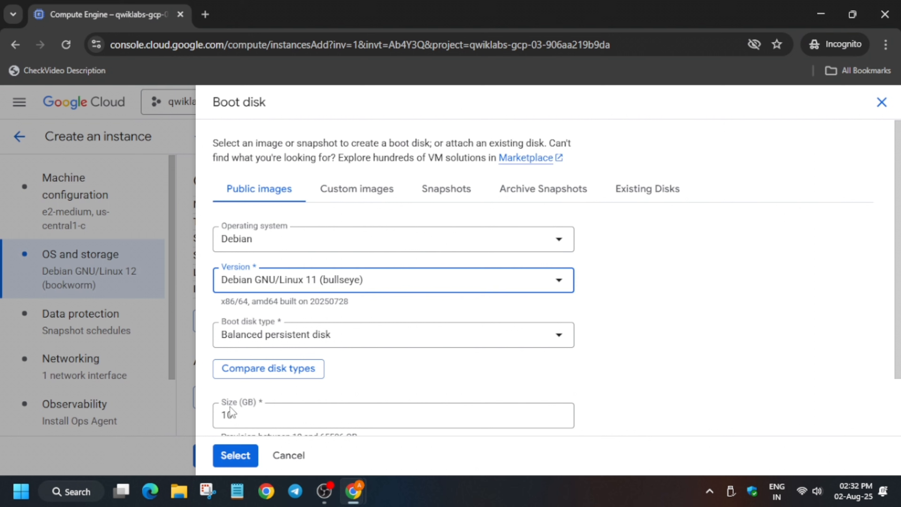
click(236, 455)
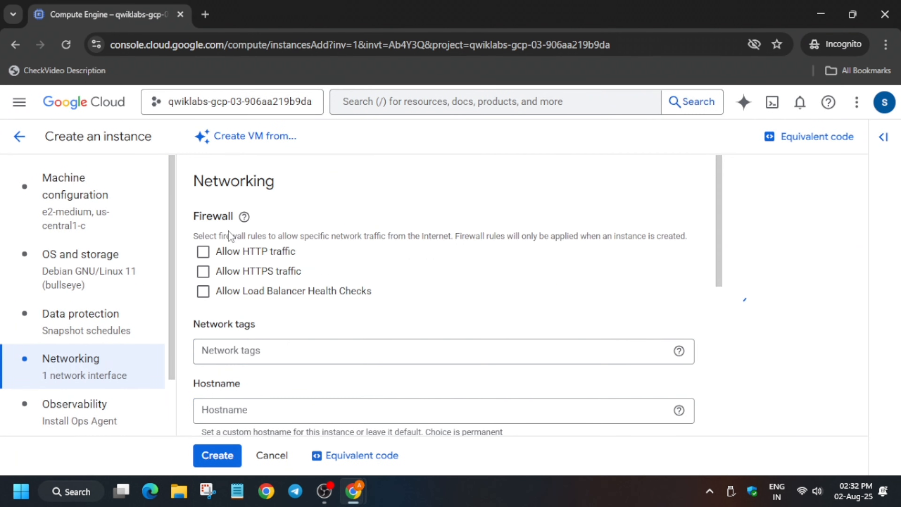
Step: Review the lab's Networking/HTTP firewall step and close the Checkpoints panel
scroll(down, 3)
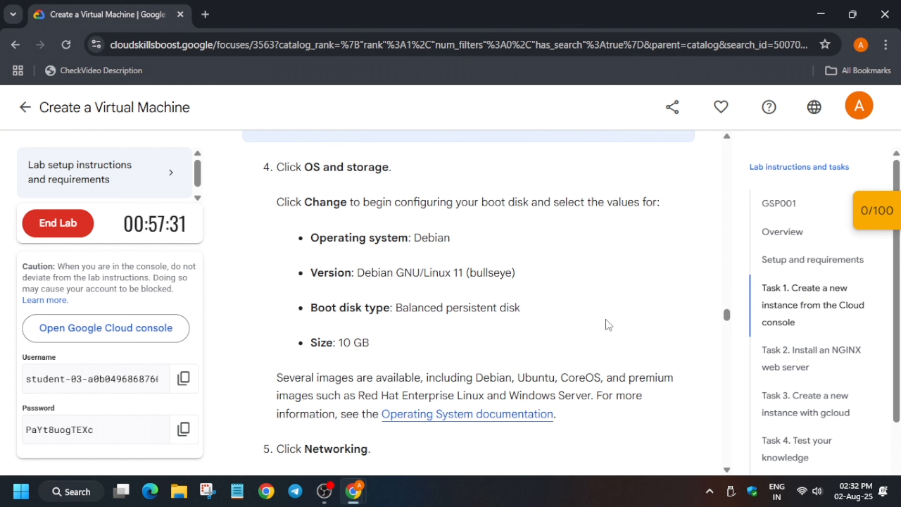
scroll(down, 3)
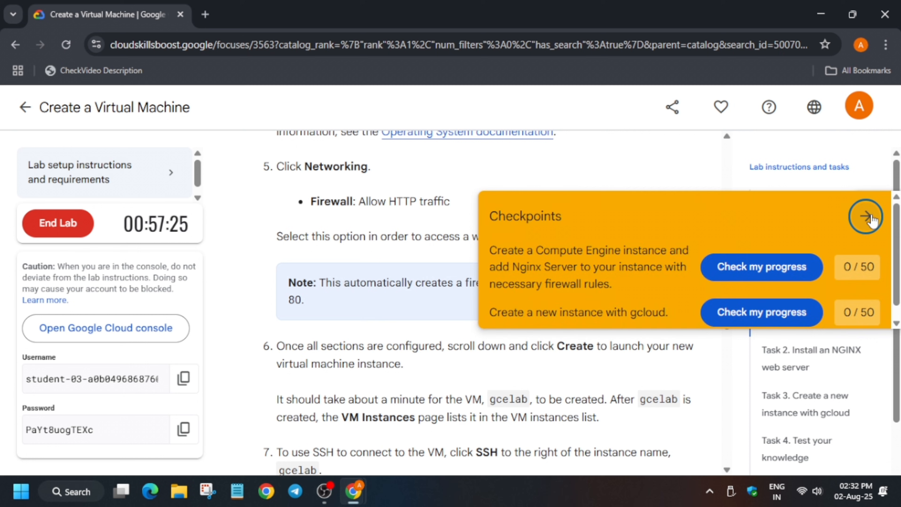
click(869, 216)
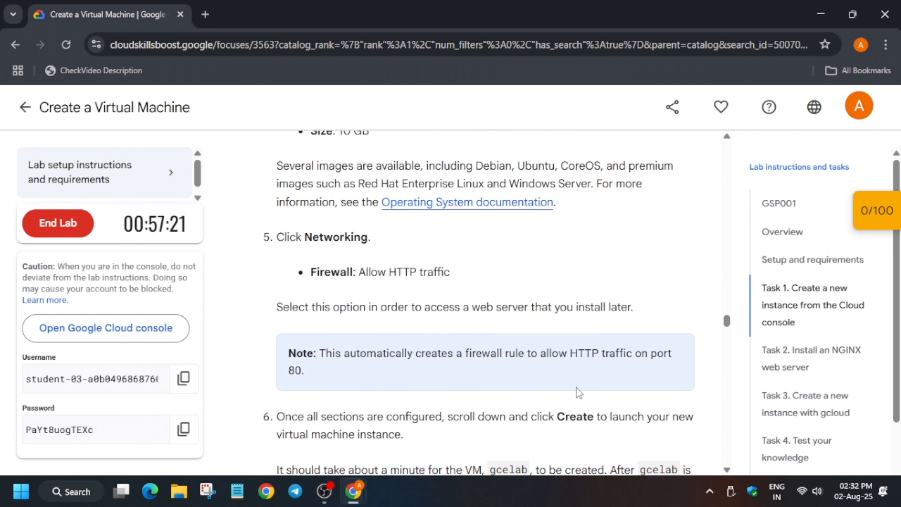
scroll(down, 3)
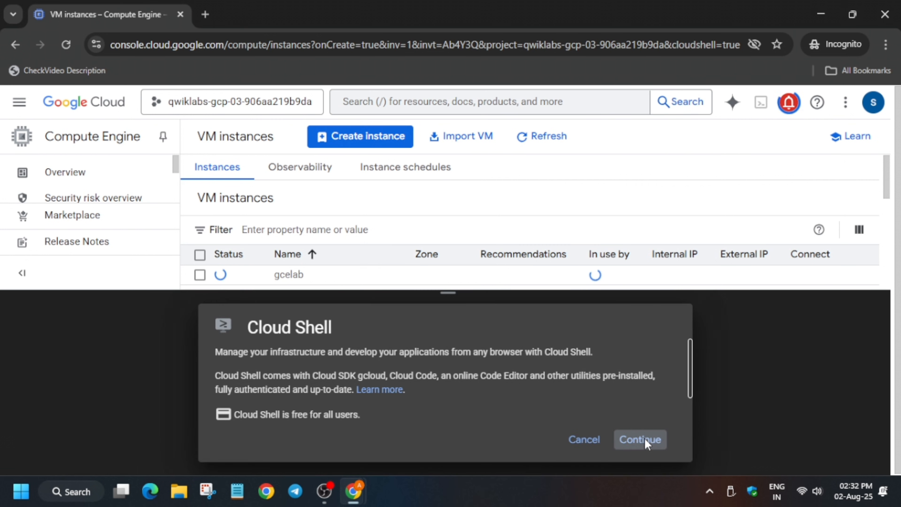
Step: Continue through the Cloud Shell intro, authorize credentials, and focus the terminal
click(640, 439)
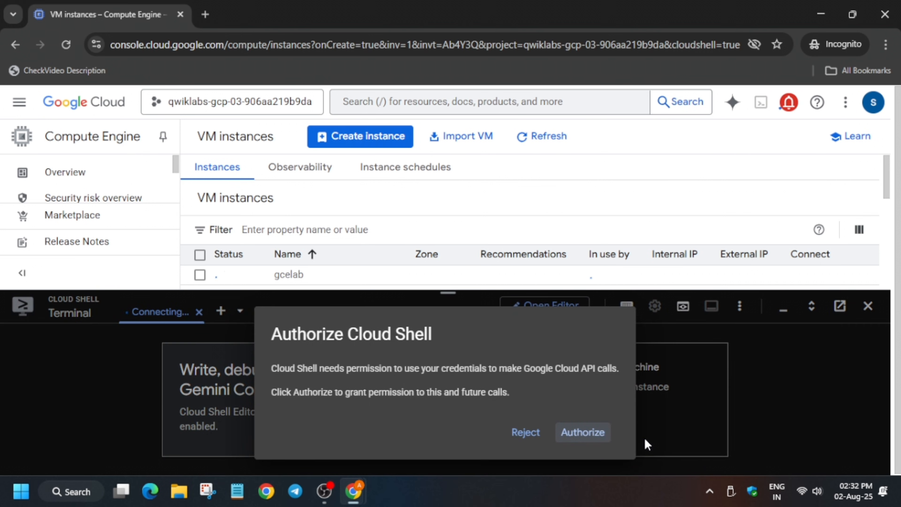
click(583, 432)
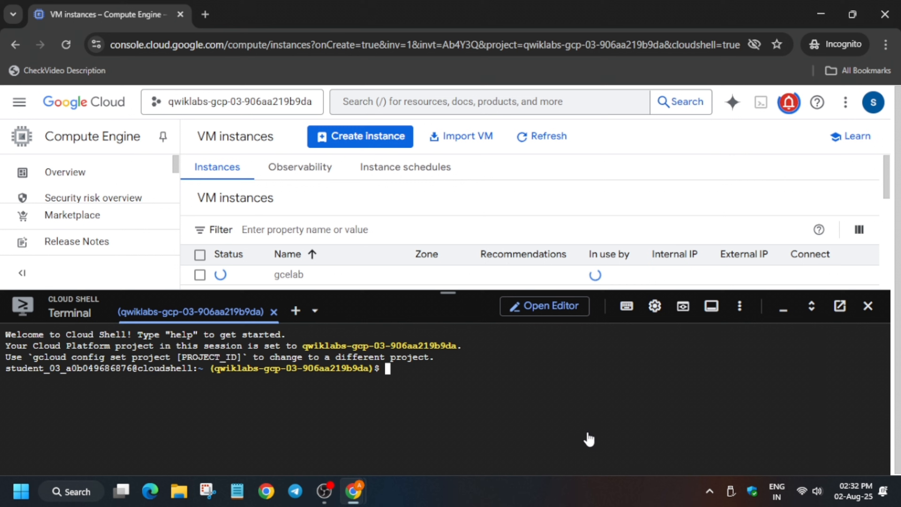
click(654, 306)
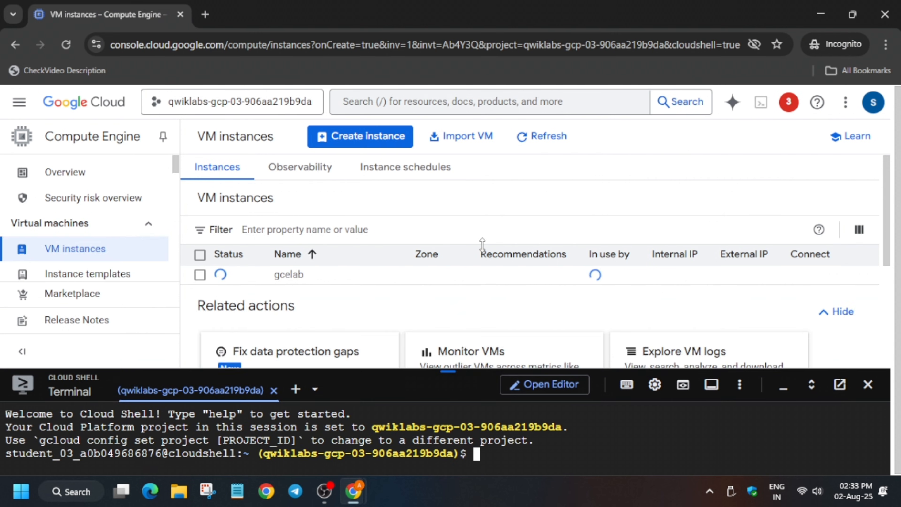
Step: Bring gcelab's gcloud SSH command into the Cloud Shell terminal
click(543, 136)
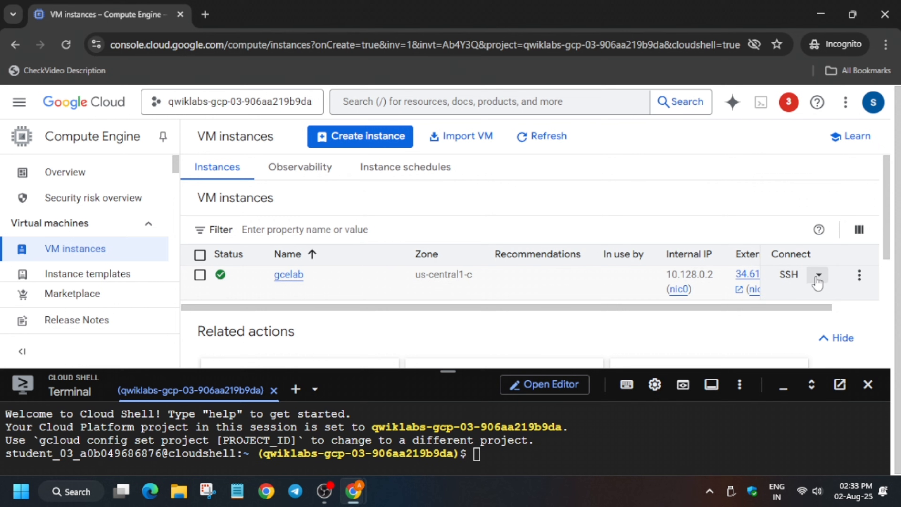
click(818, 274)
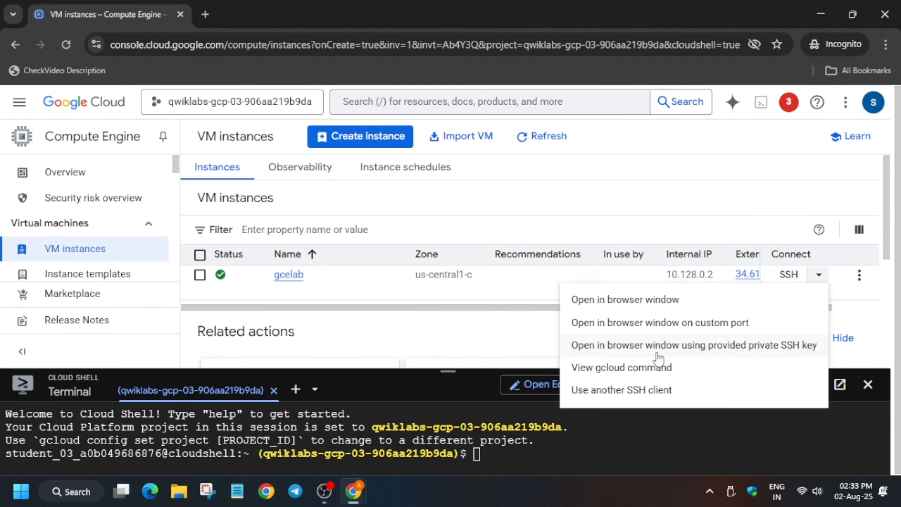
click(622, 367)
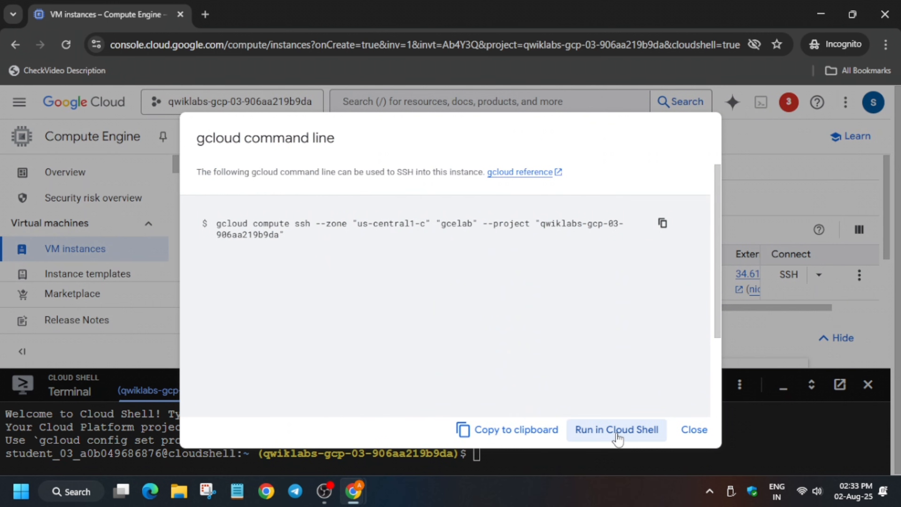
click(617, 430)
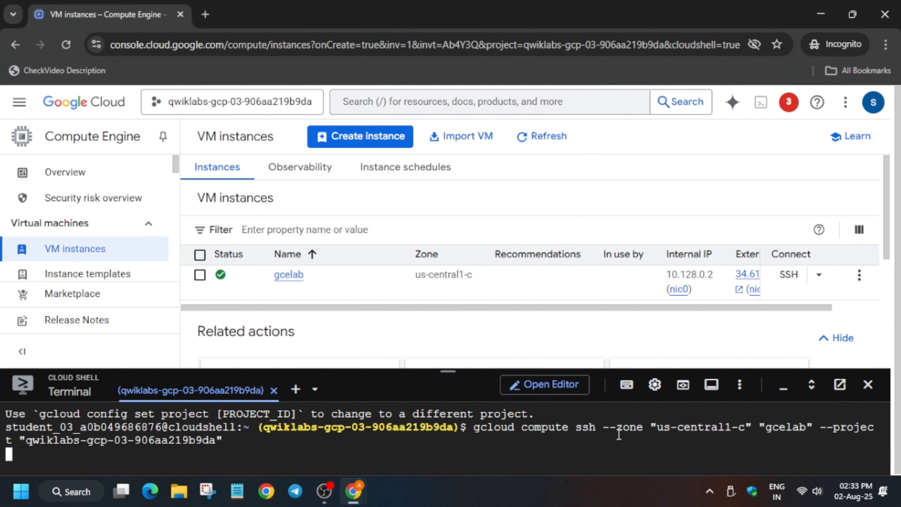
Step: Run gcloud compute ssh to gcelab, answer y and accept an empty passphrase
key(Enter)
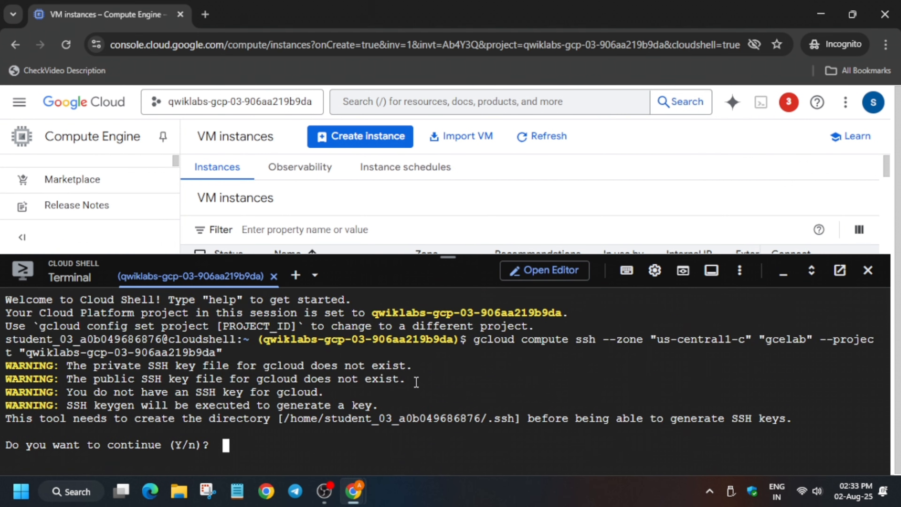
text(y)
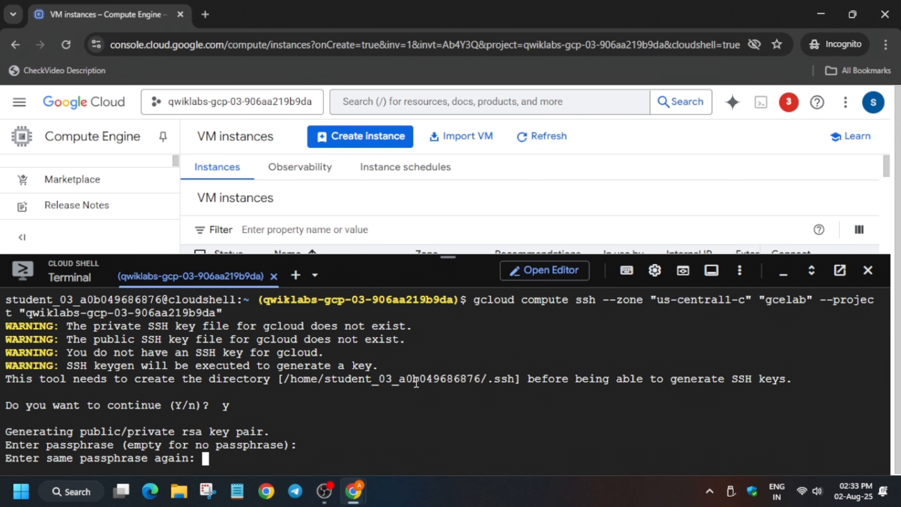
mouse_move(396, 424)
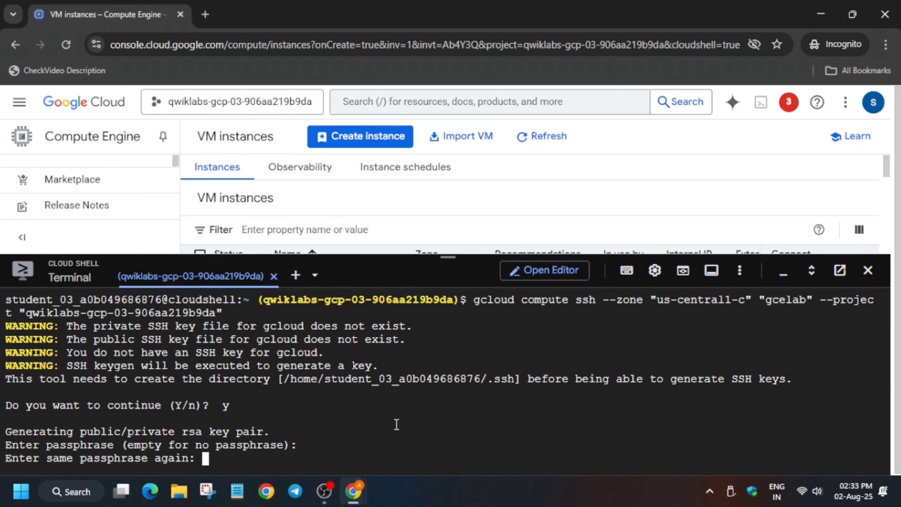
key(Enter)
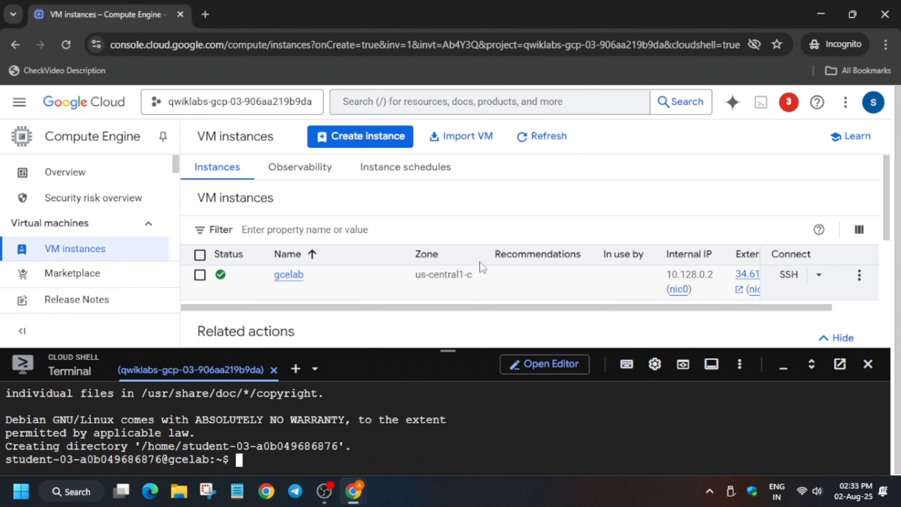
mouse_move(406, 300)
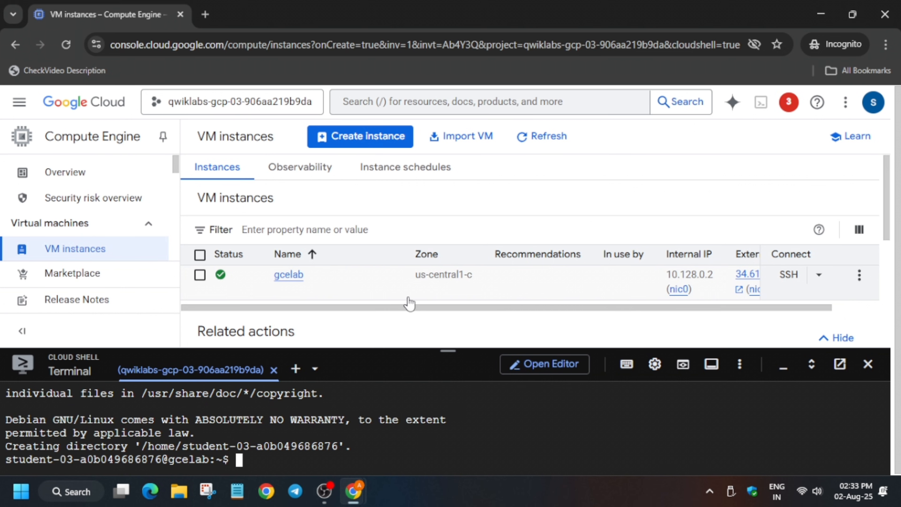
mouse_move(442, 284)
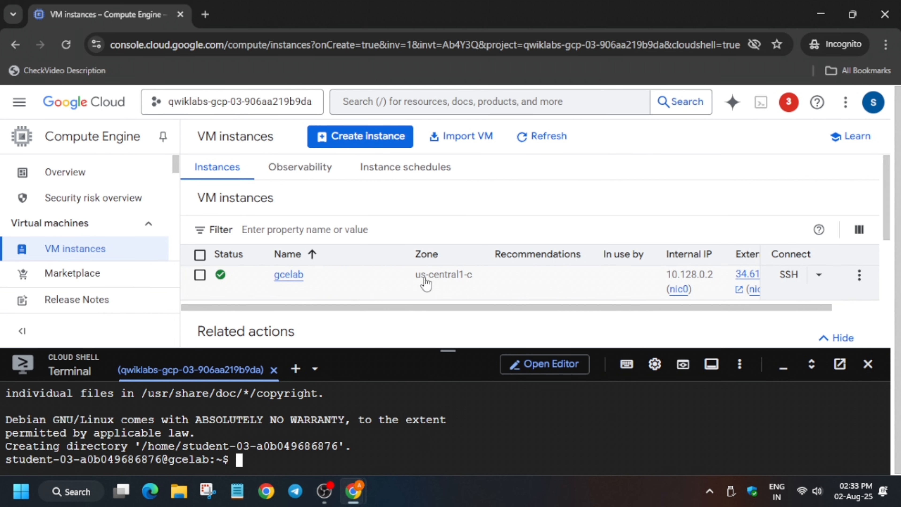
mouse_move(466, 283)
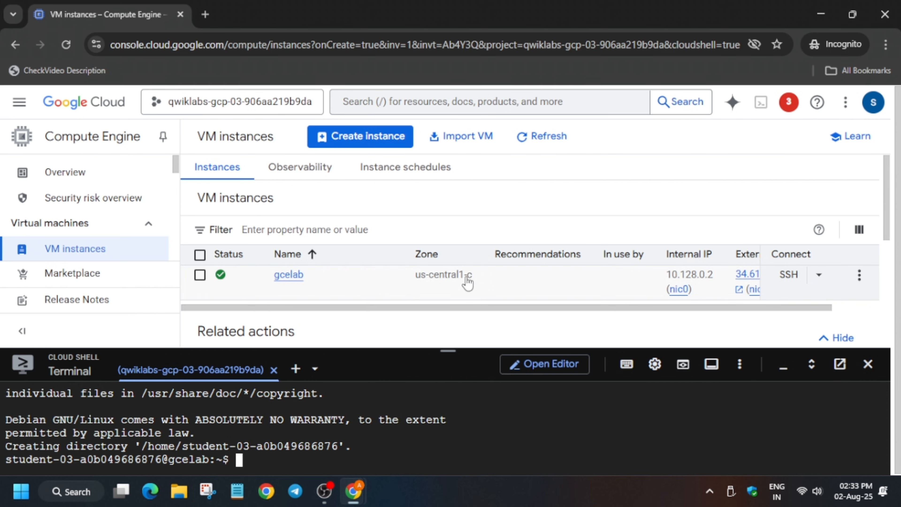
mouse_move(418, 369)
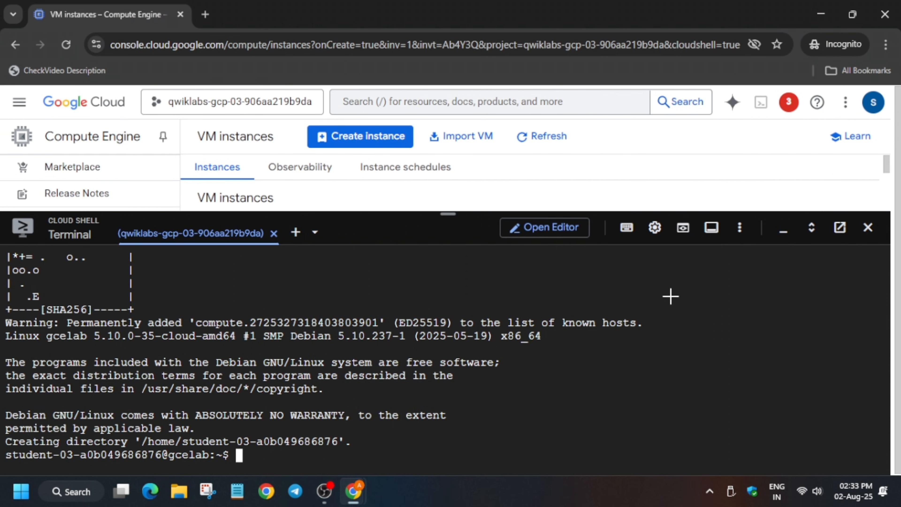
Step: Run sudo apt-get update on gcelab to refresh the package lists
text(sudo apt-get update)
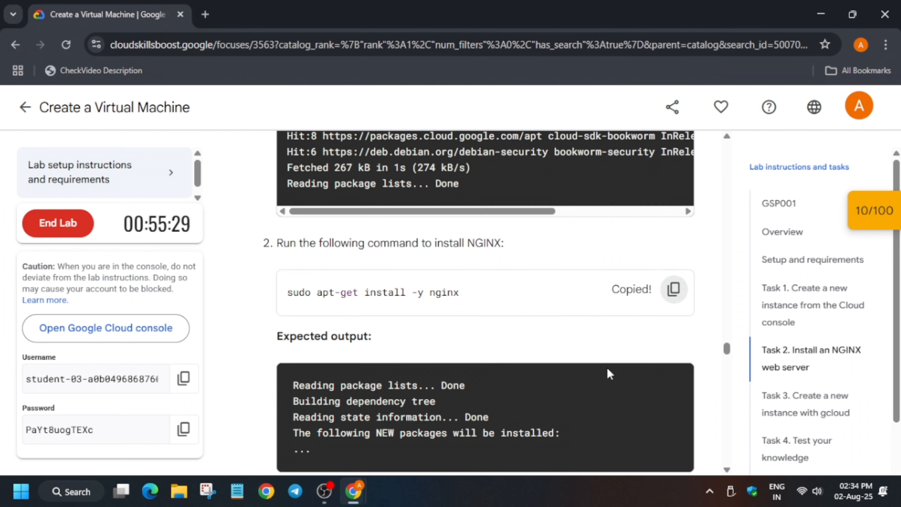
Step: Run Task 2's Check my progress, then follow gcelab's External IP link
scroll(down, 3)
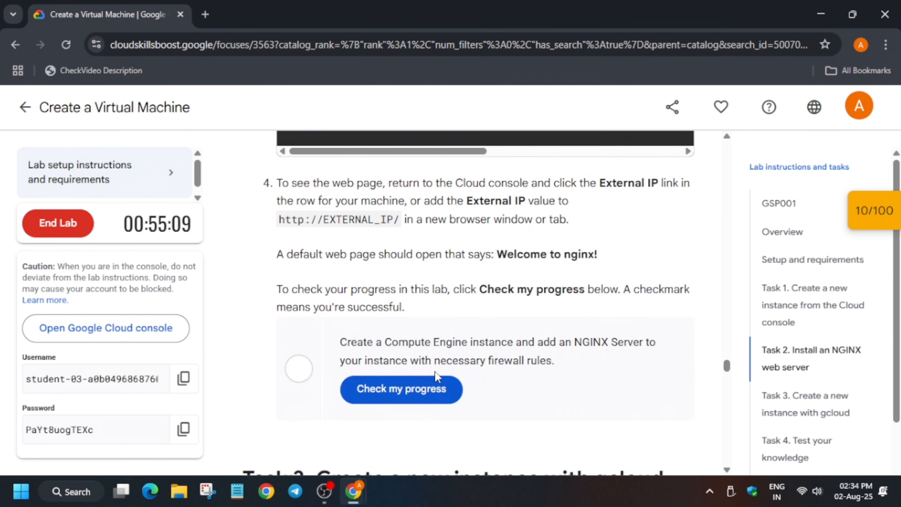
click(401, 389)
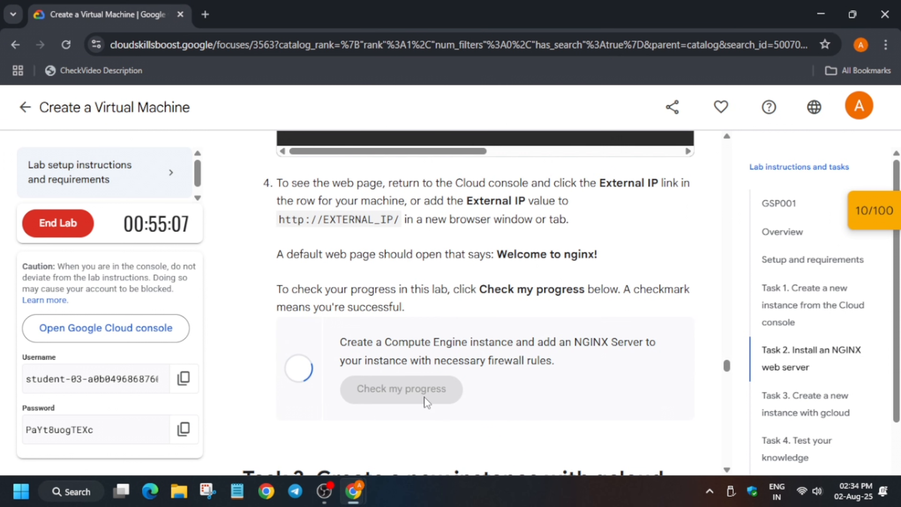
click(401, 389)
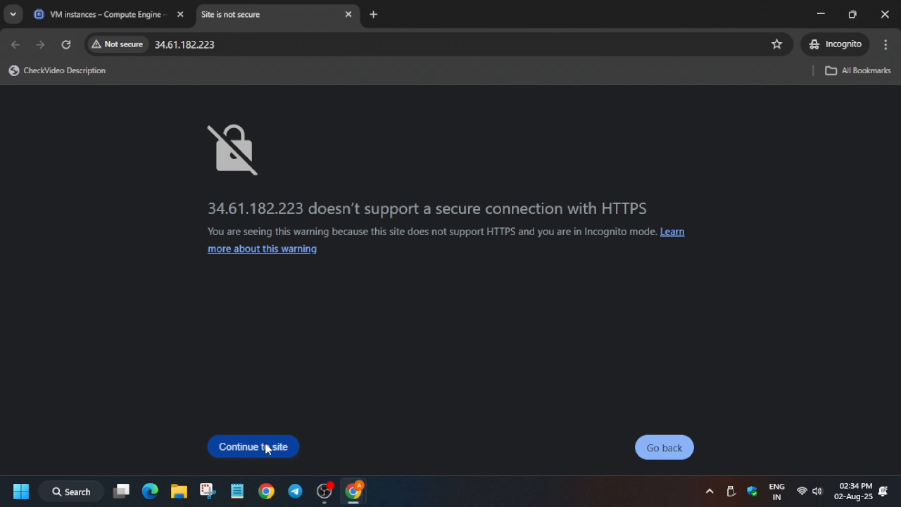
Step: Continue past the HTTPS warning to the Welcome to nginx page, then return to VM instances
click(253, 447)
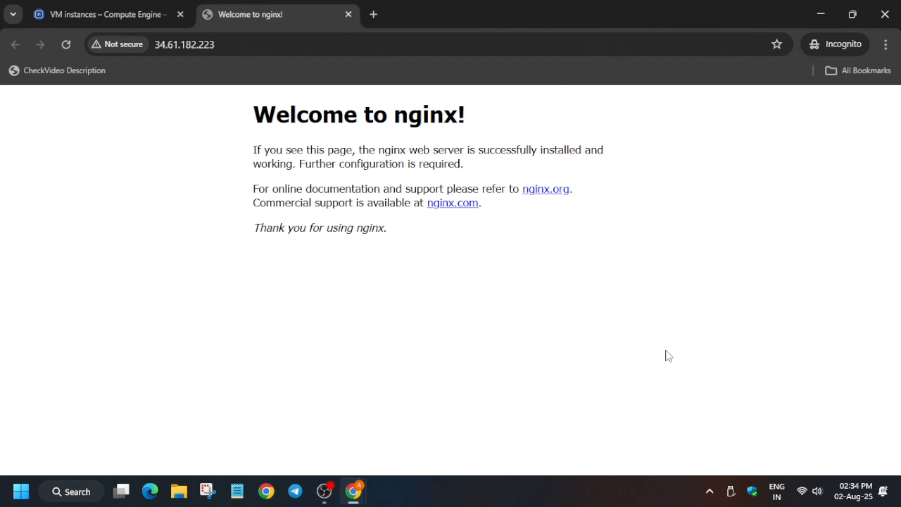
click(101, 14)
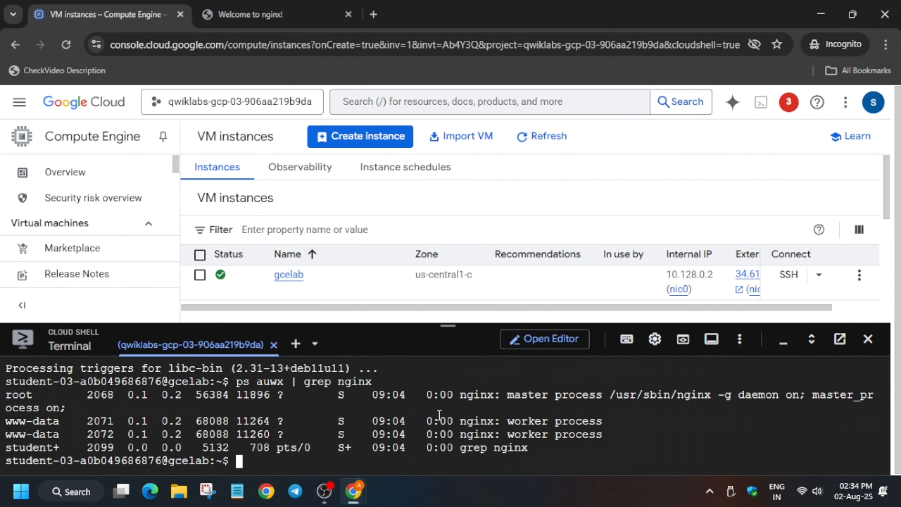
Step: Exit the gcelab SSH session and set REGION=us-central1 in Cloud Shell for gcelab2 creation
text(exit)
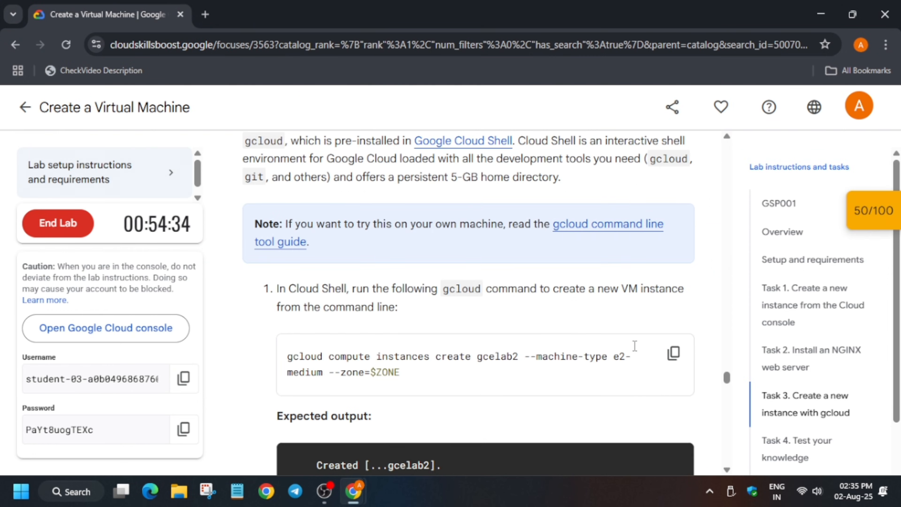
scroll(down, 3)
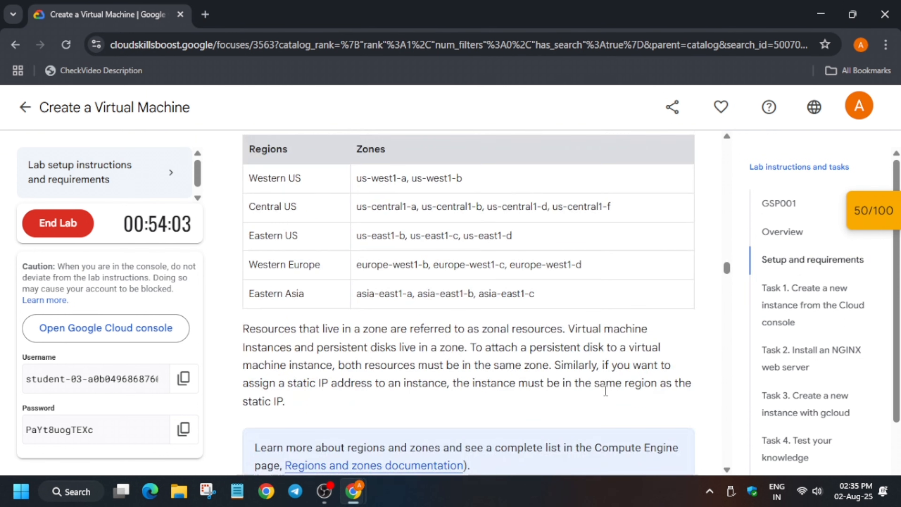
scroll(down, 3)
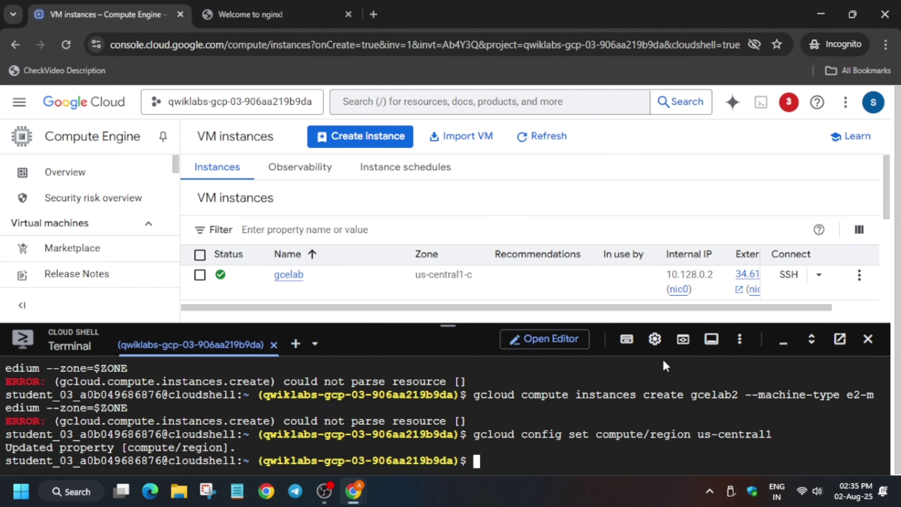
text(export REGION=us-central1)
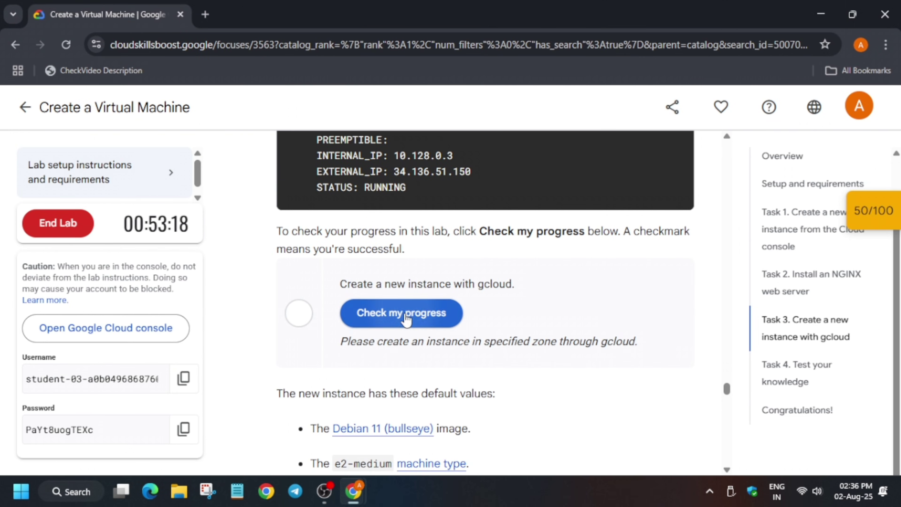
Step: Run Task 3's Check my progress for the gcloud-created instance
click(402, 313)
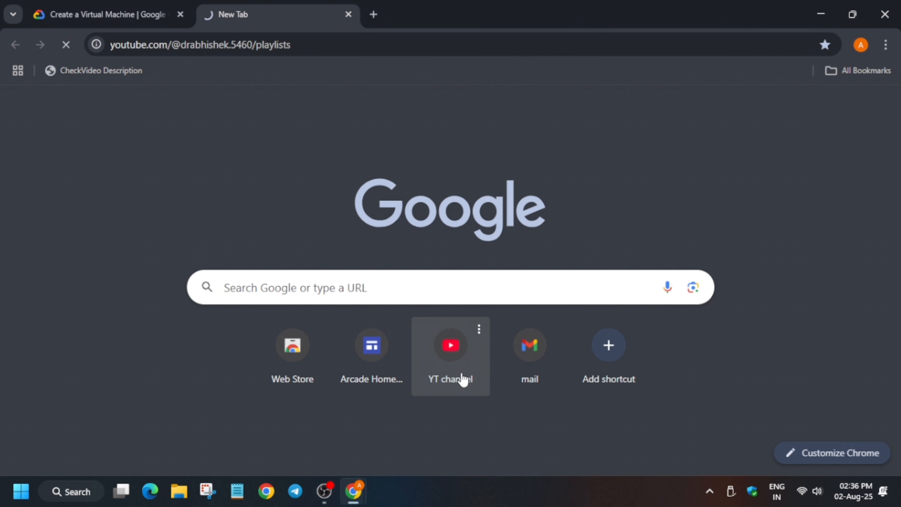
Step: View the DR abhishek. channel playlists, then return to the lab showing both checkpoints 50/50
click(451, 346)
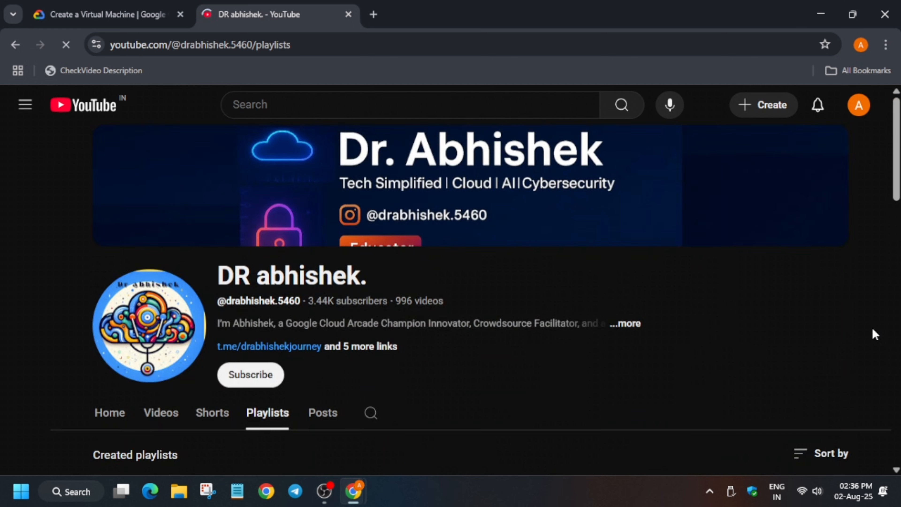
click(98, 14)
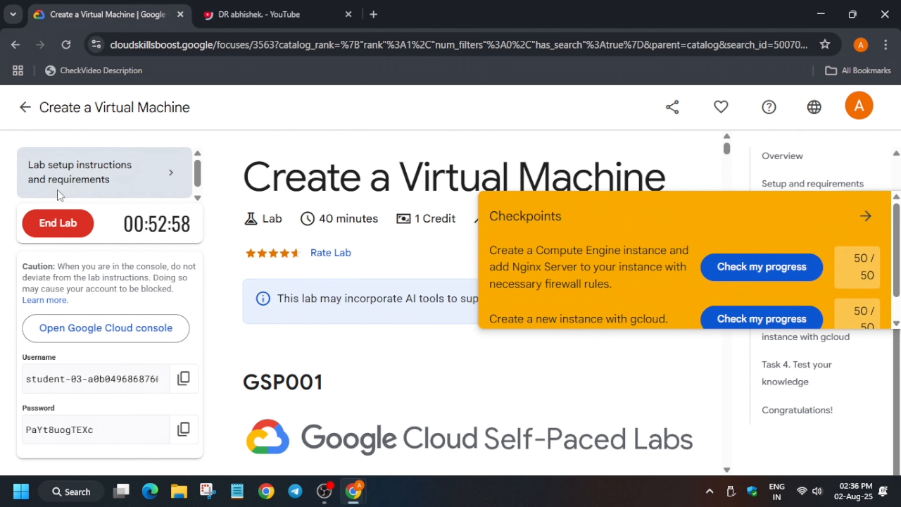